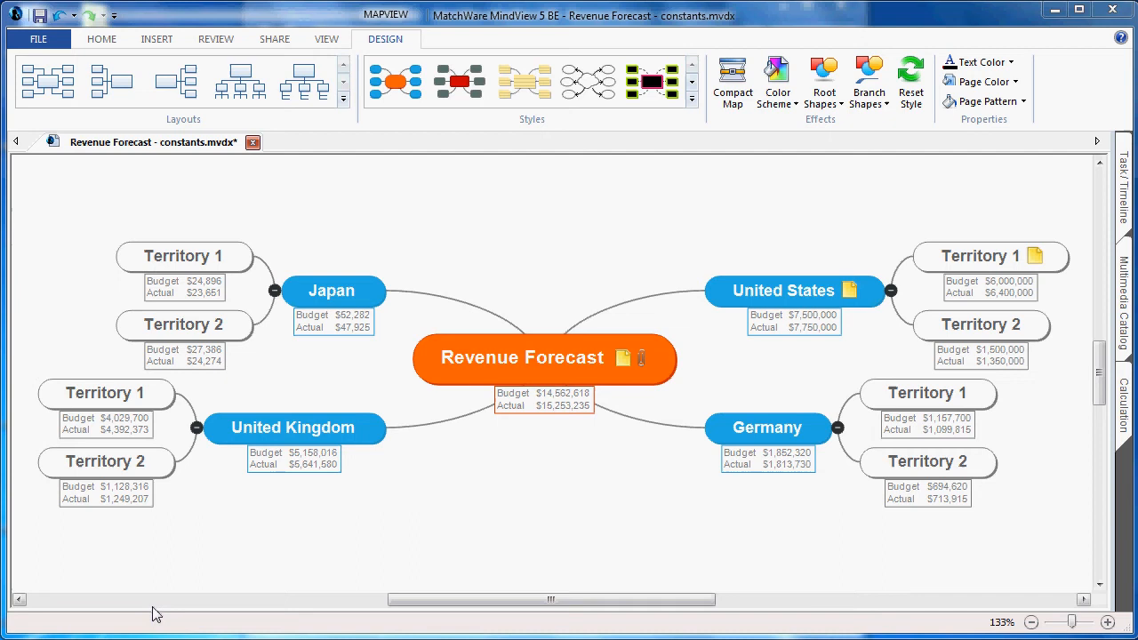
Select the Territory 1 sub-branch under Germany in the Revenue Forecast map
click(927, 394)
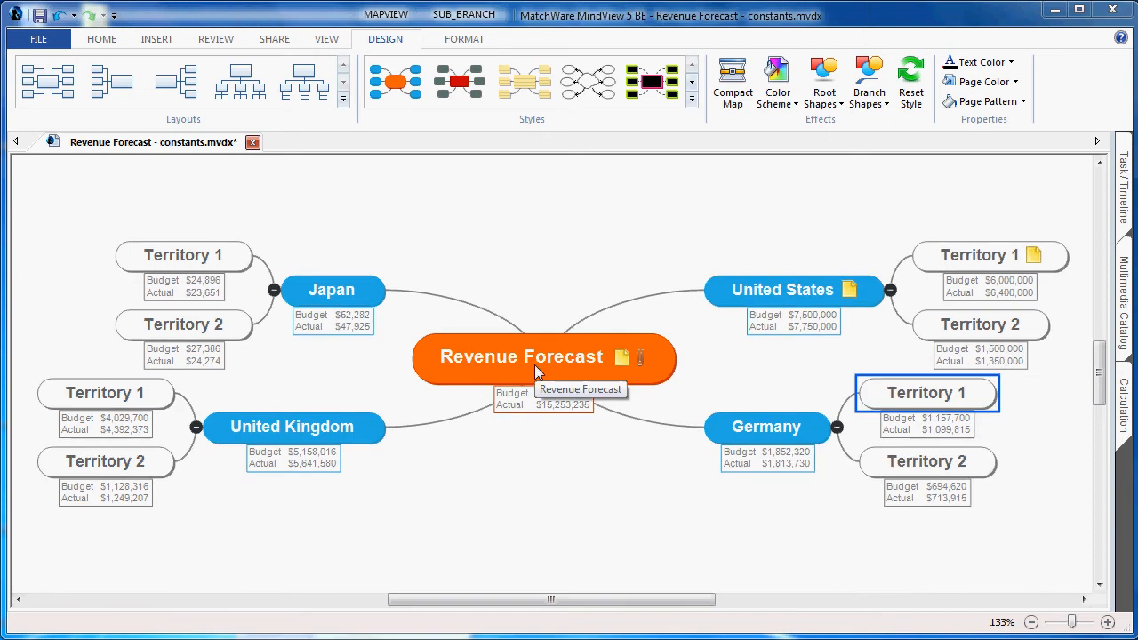
mouse_move(566, 276)
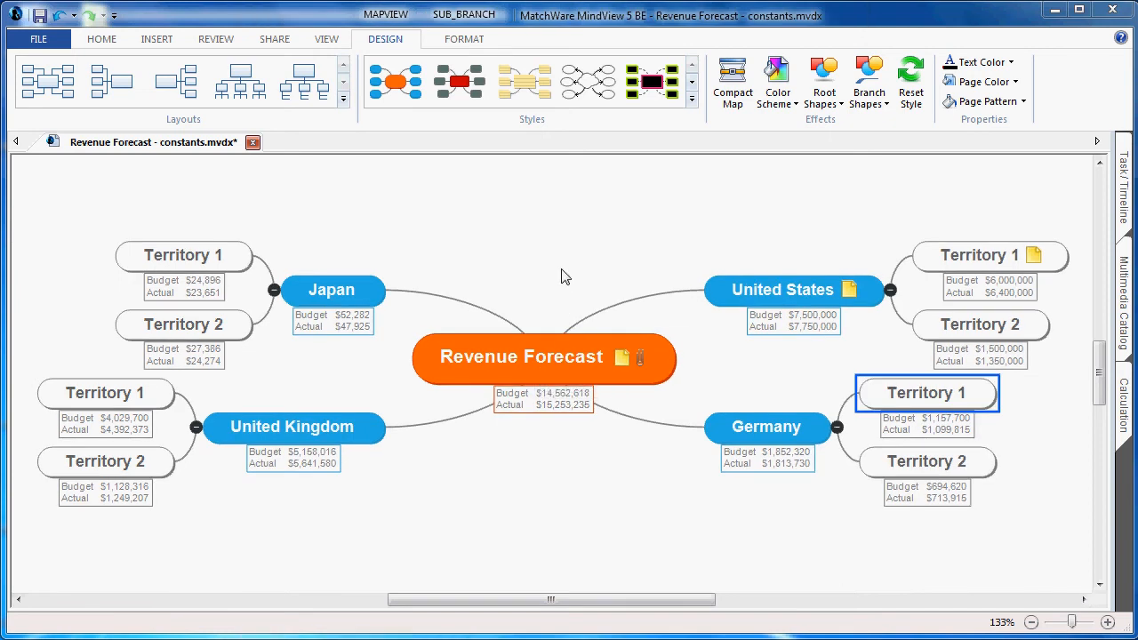
mouse_move(664, 265)
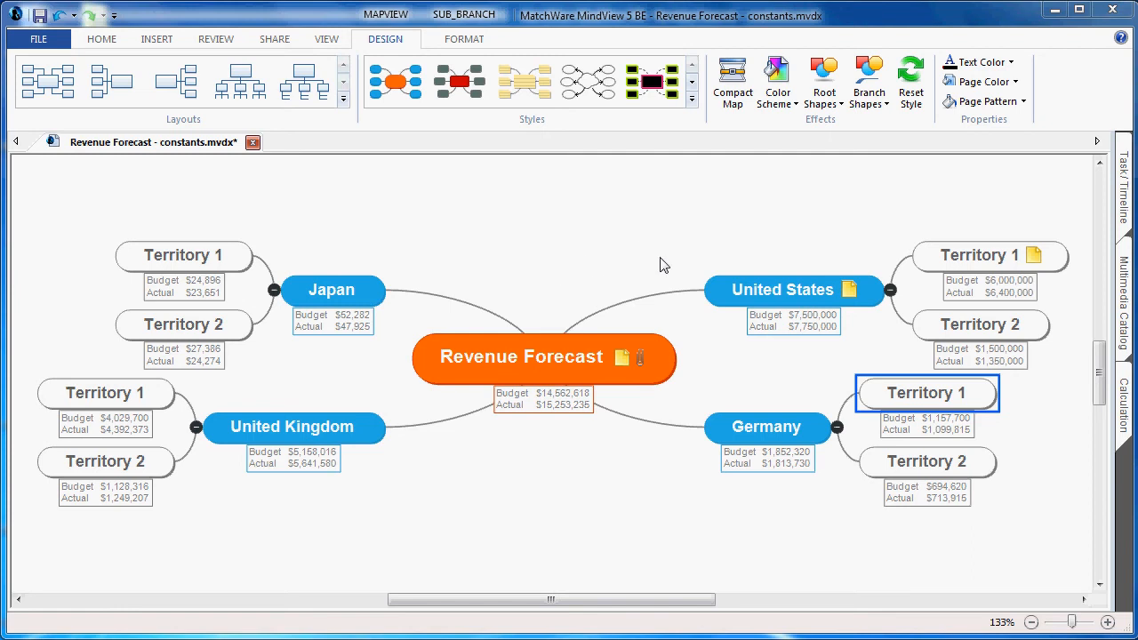
mouse_move(383, 431)
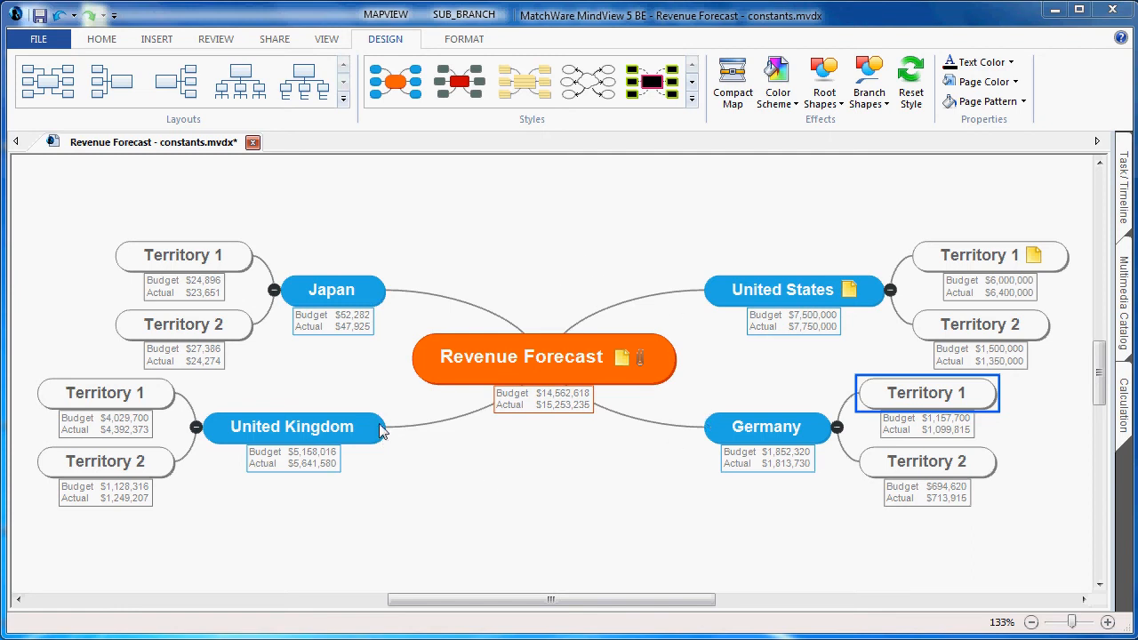
mouse_move(539, 242)
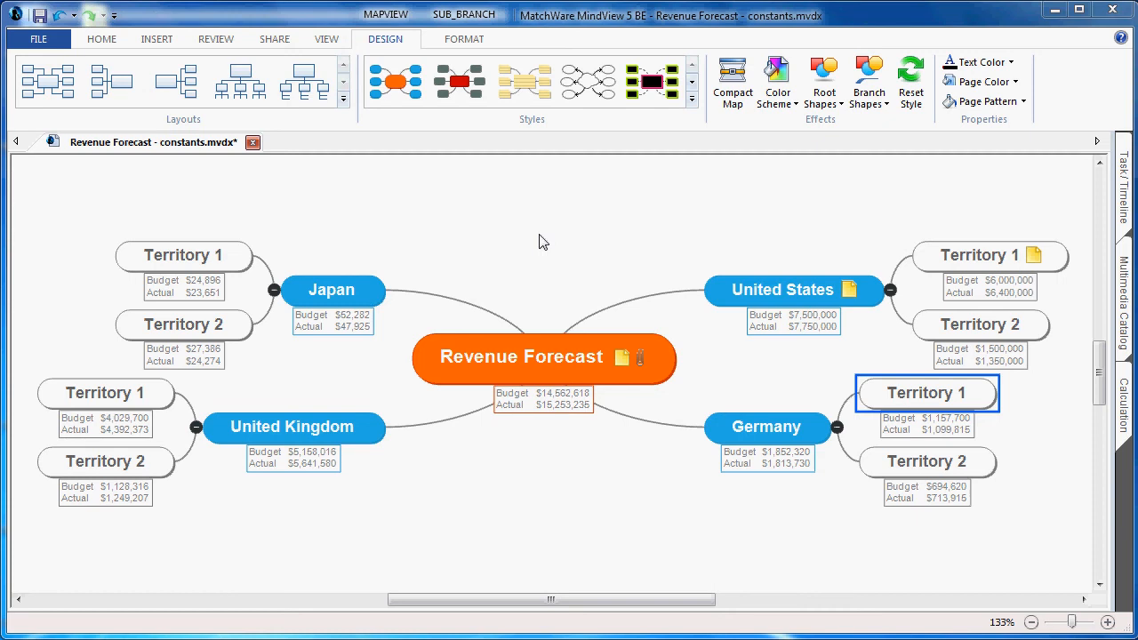
mouse_move(886, 367)
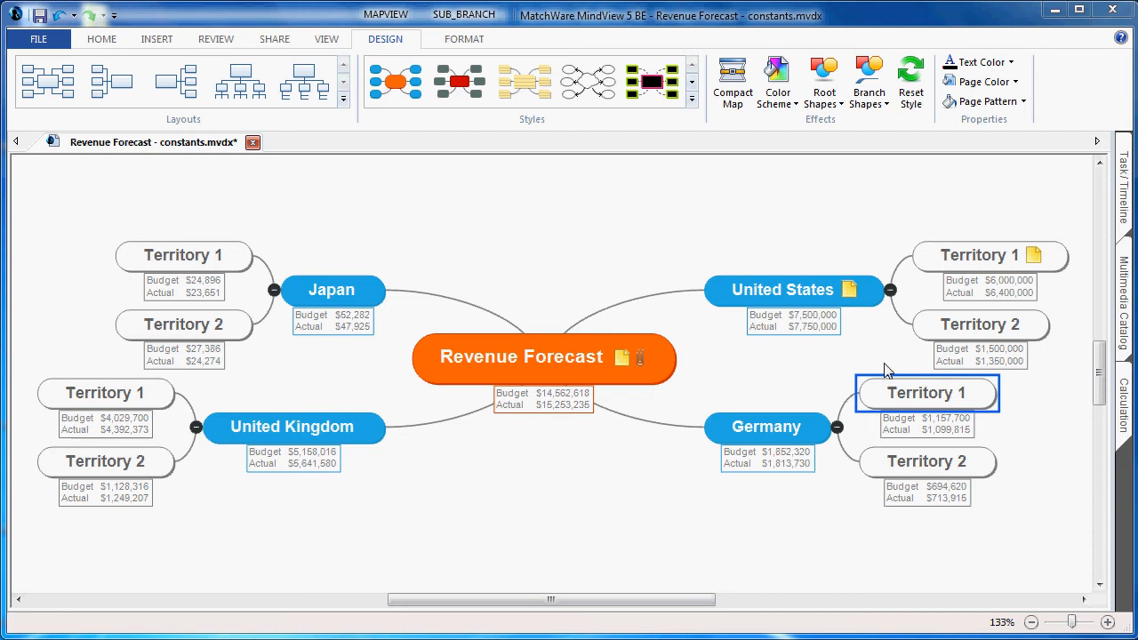
Show Territory 1's calculation values and bring up the Defaults and Formats dialog with Euro, Pound and Yen rates
click(1126, 404)
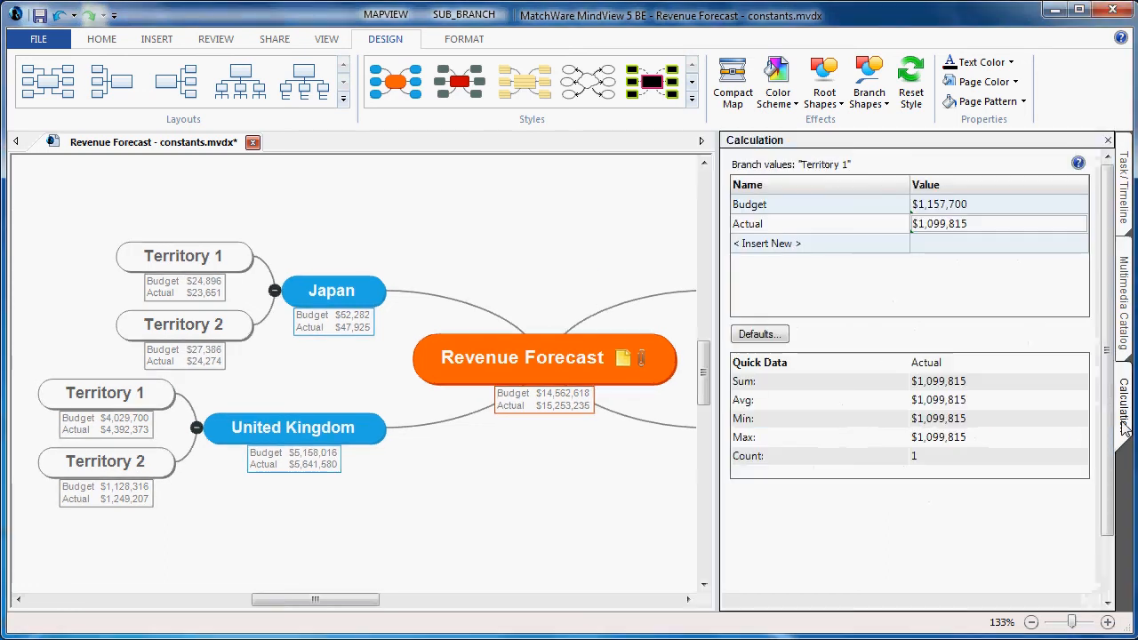
mouse_move(776, 340)
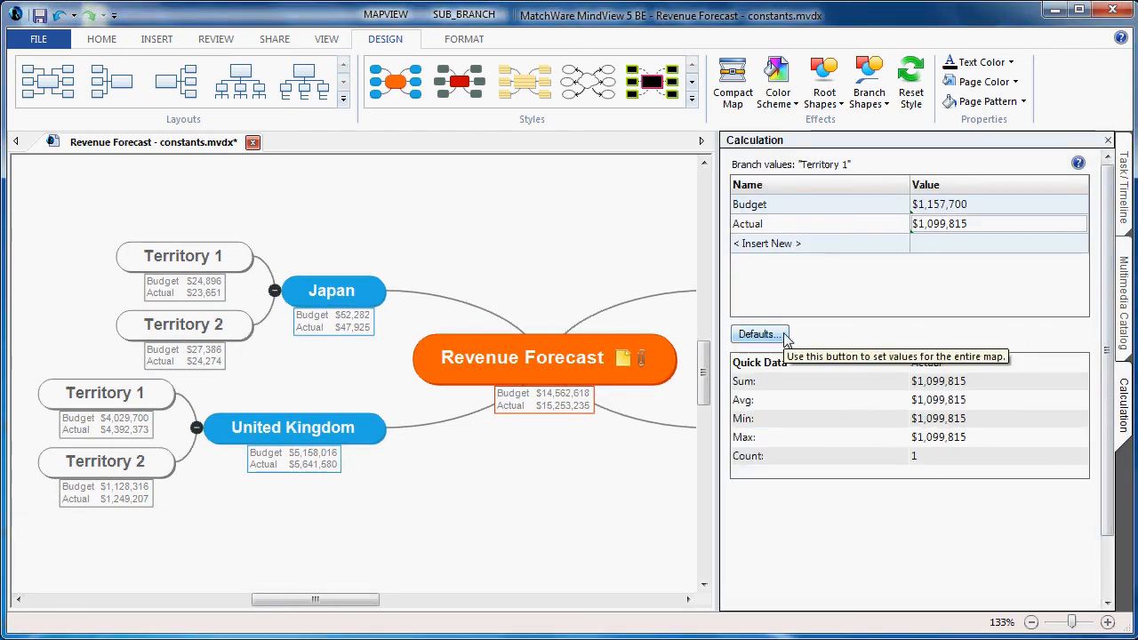
click(758, 334)
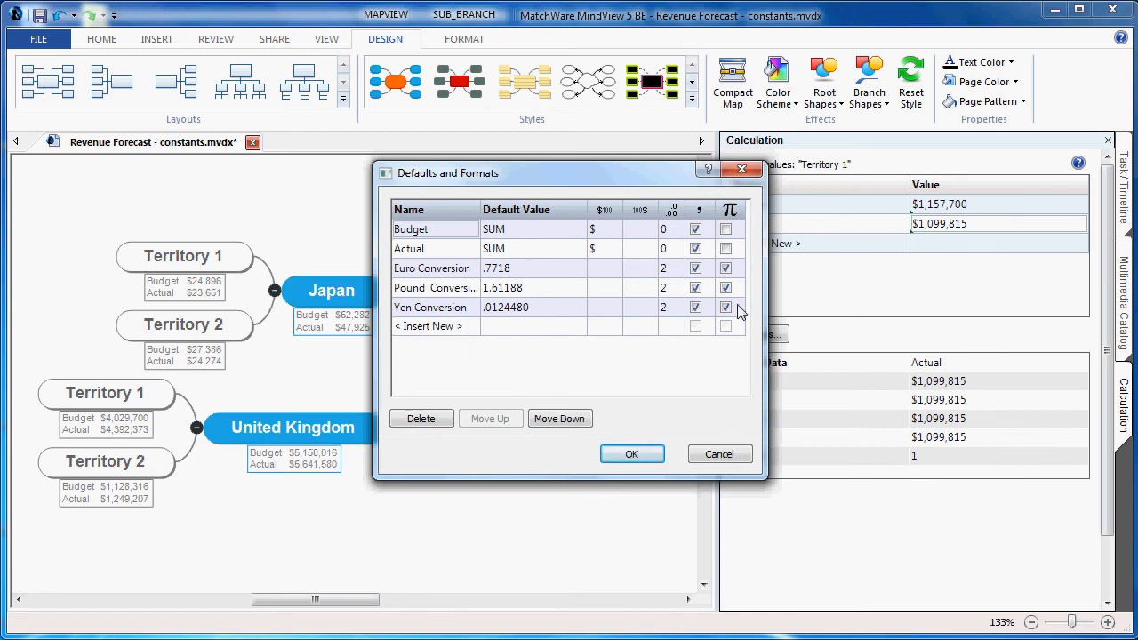
mouse_move(631, 456)
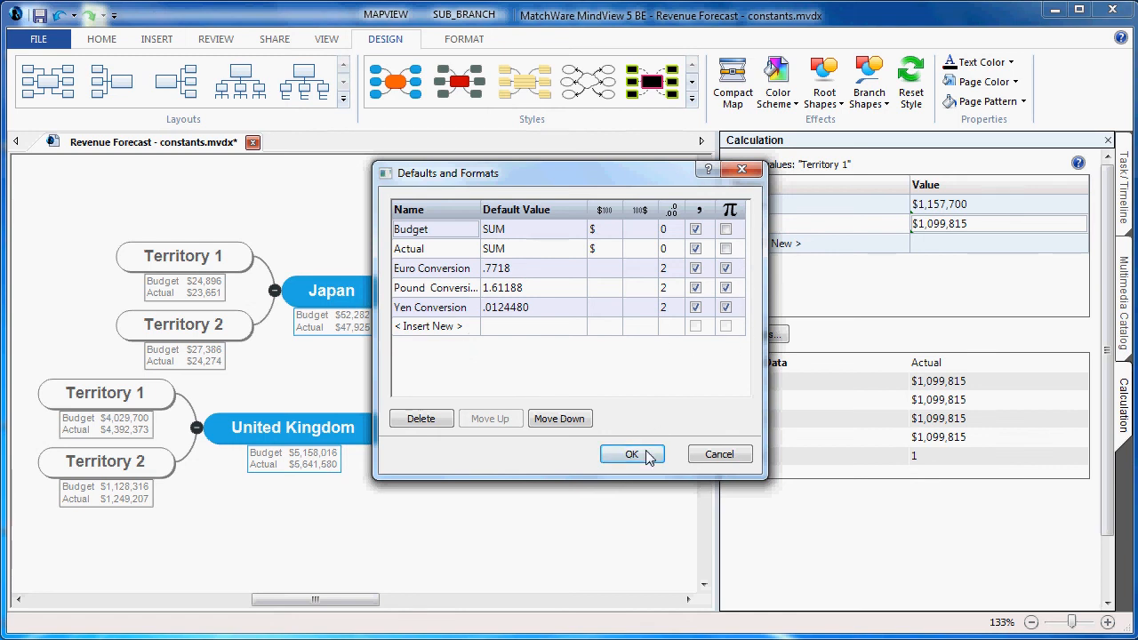
Accept the defaults and reveal Territory 1's Budget formula, 1500000 times the Euro Conversion constant
click(632, 454)
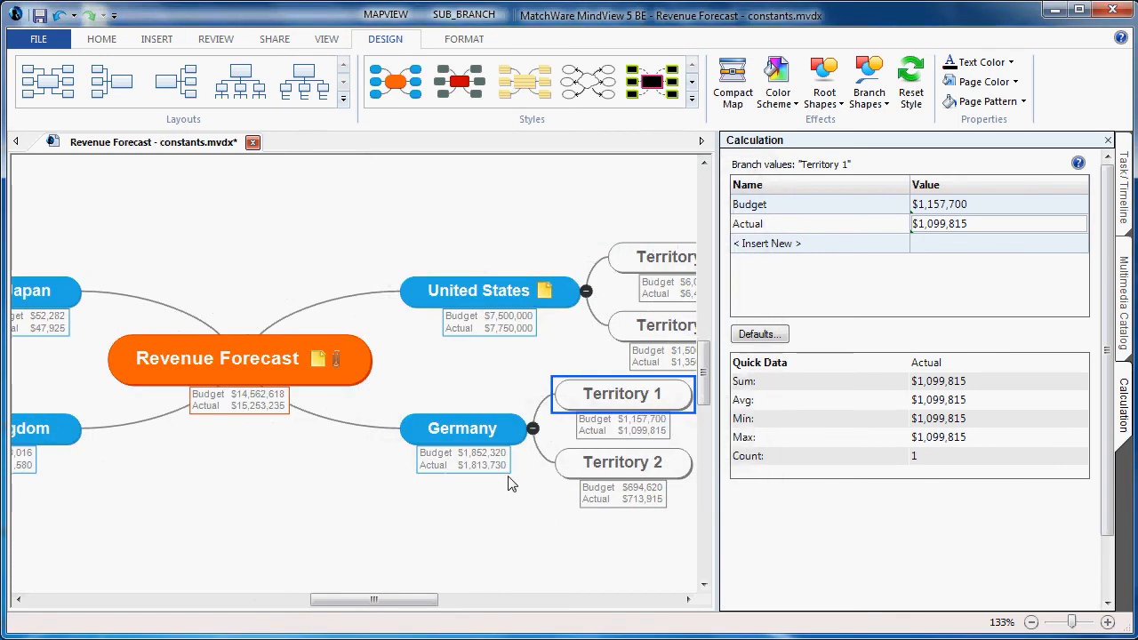
mouse_move(671, 405)
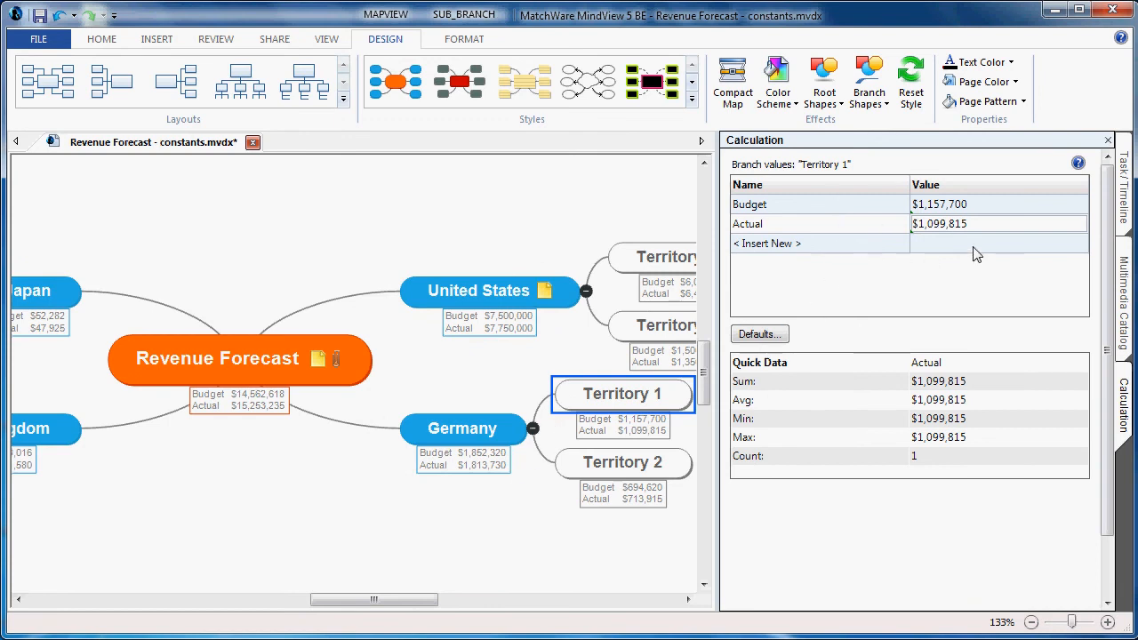
click(978, 203)
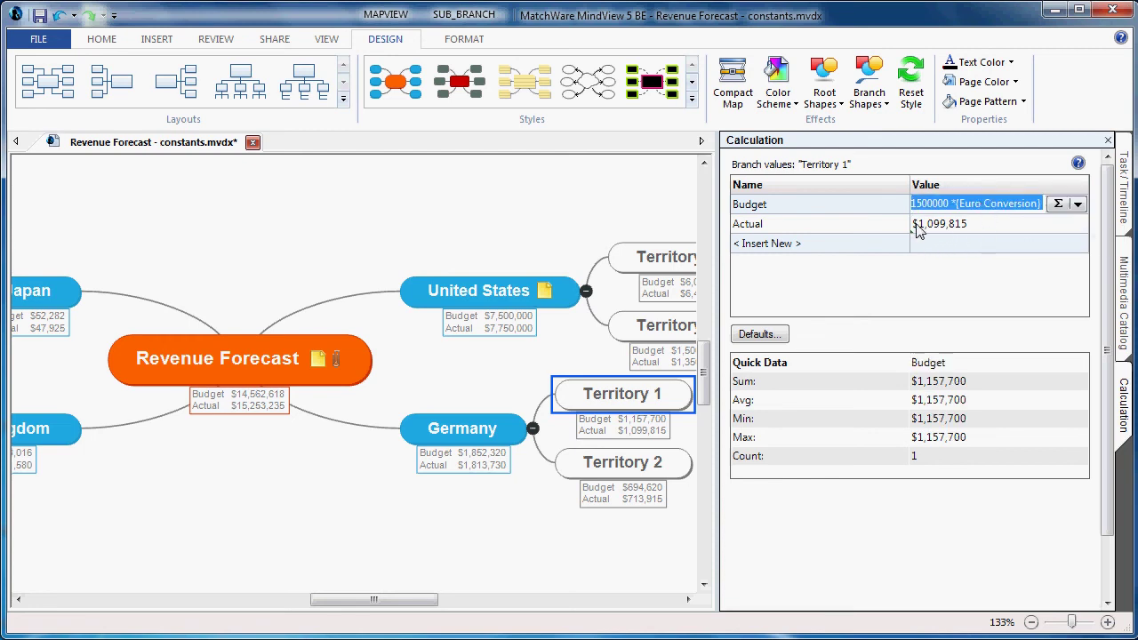
mouse_move(954, 216)
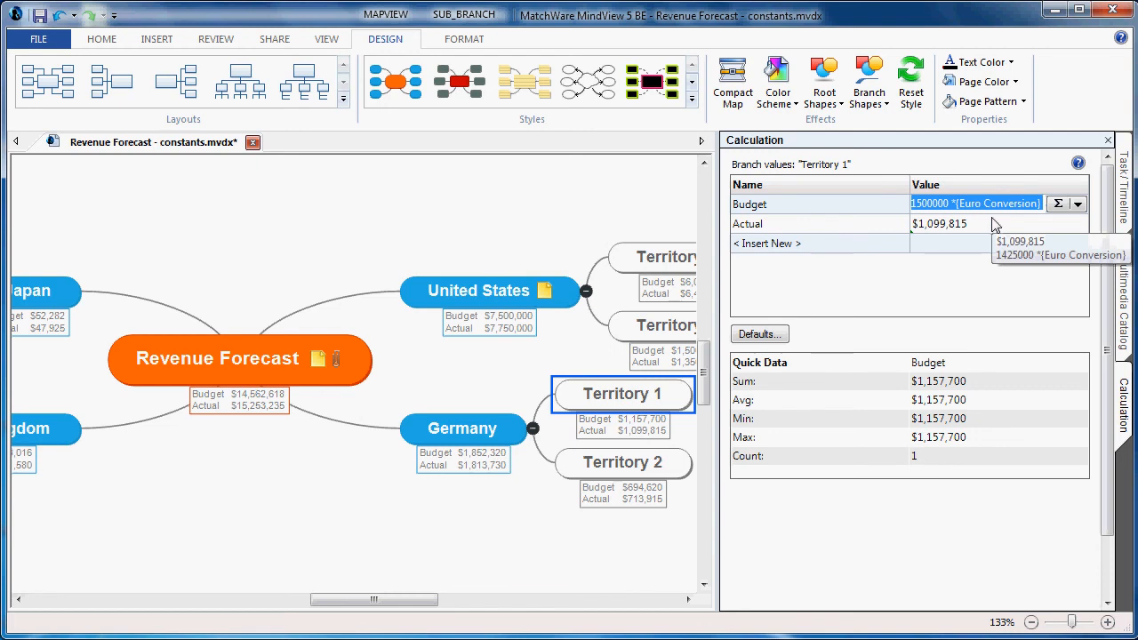
mouse_move(911, 295)
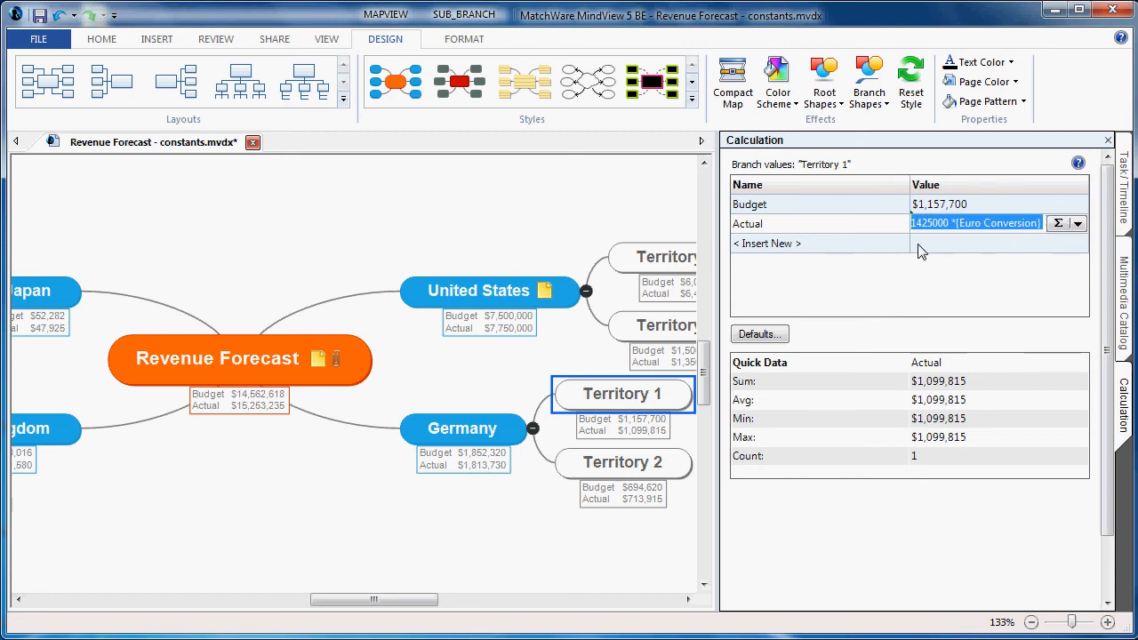
mouse_move(969, 247)
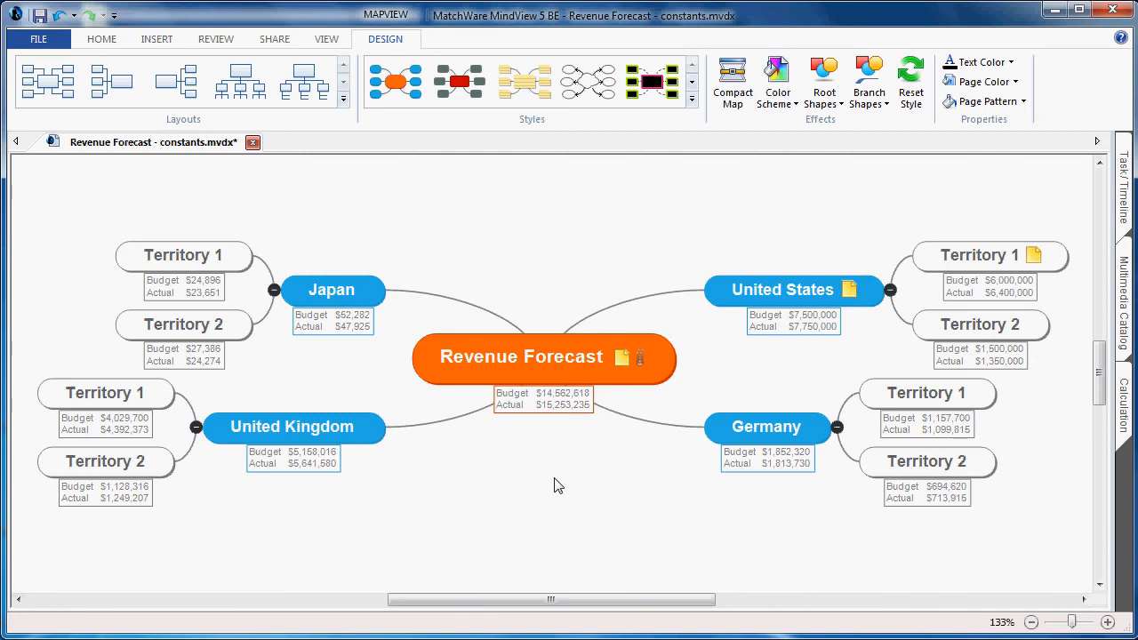
mouse_move(332, 213)
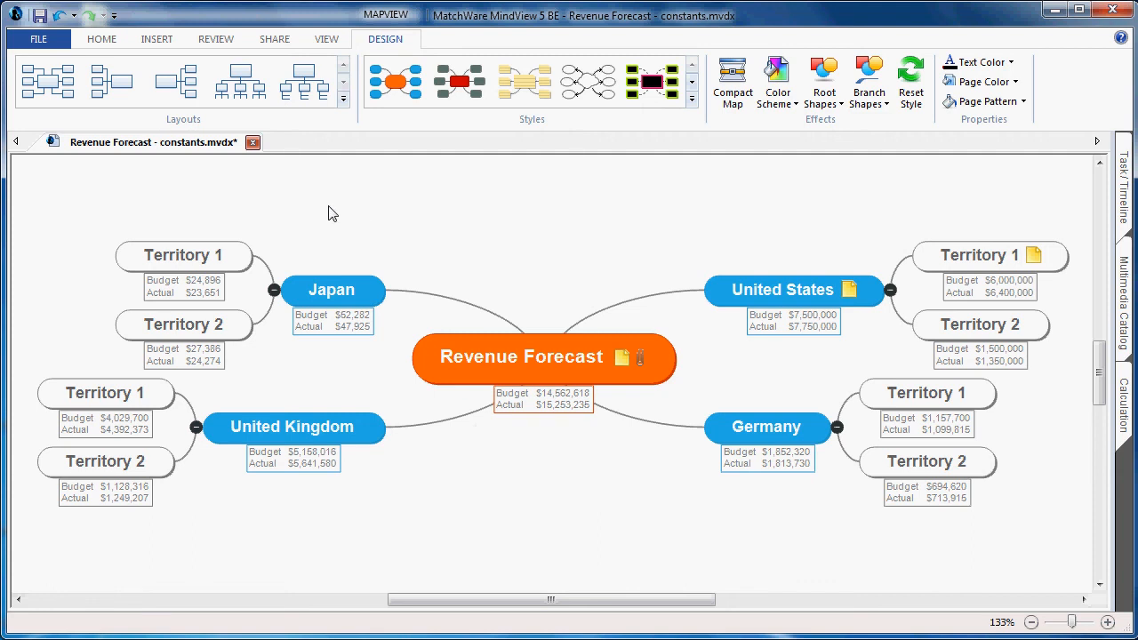
mouse_move(489, 227)
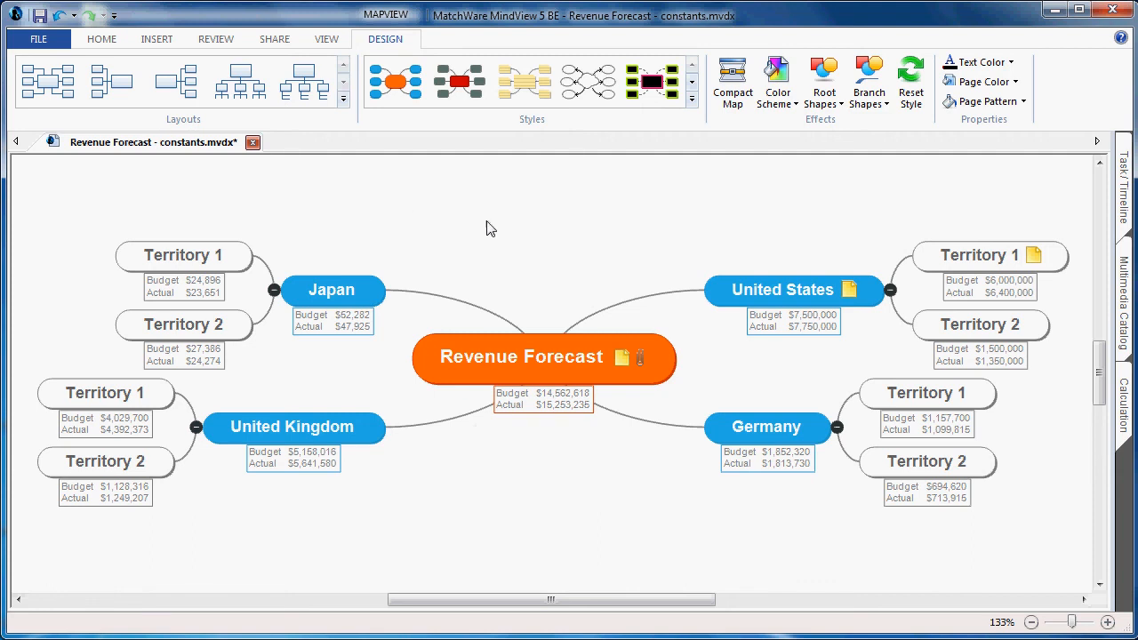
mouse_move(692, 267)
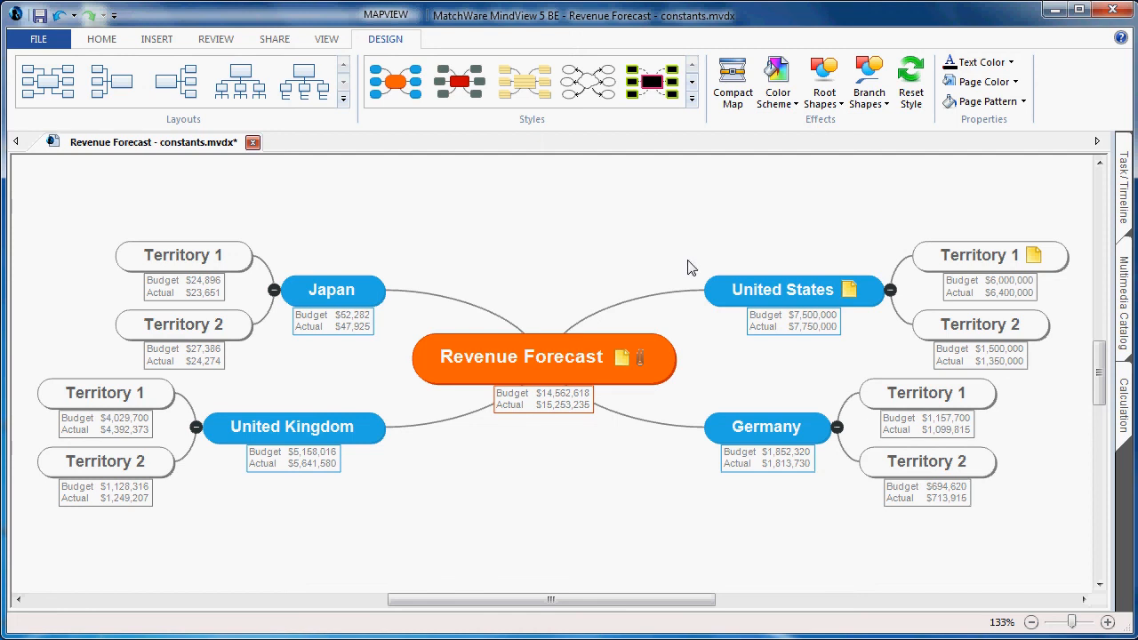
mouse_move(745, 337)
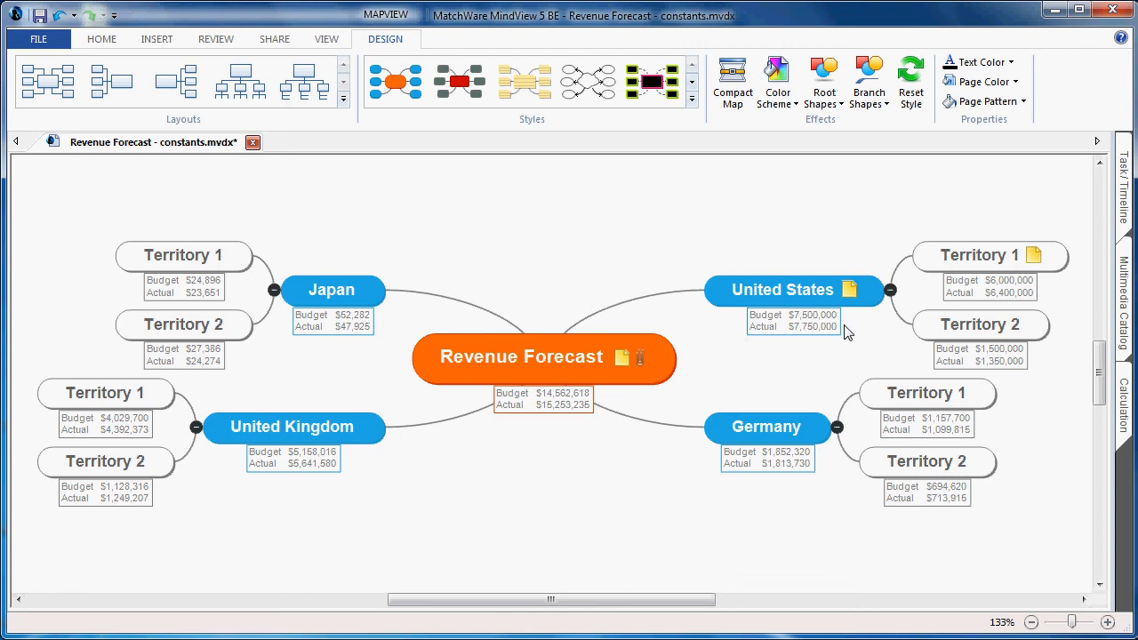
mouse_move(199, 211)
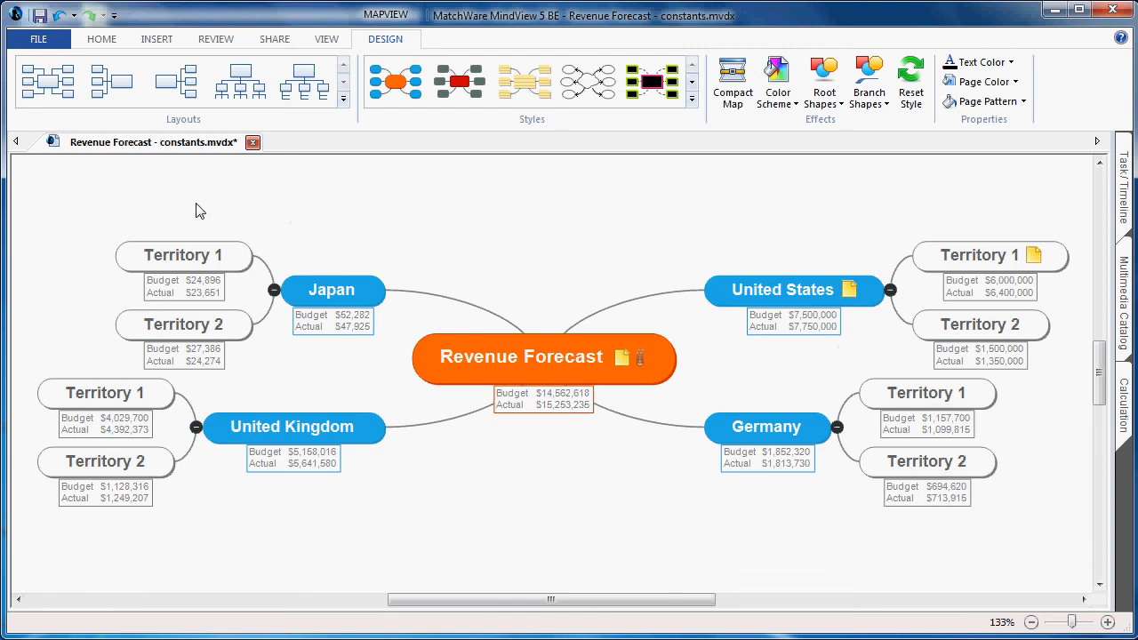
Reach the map export choices from the FILE menu, showing Quick and Advanced Excel Export
click(38, 42)
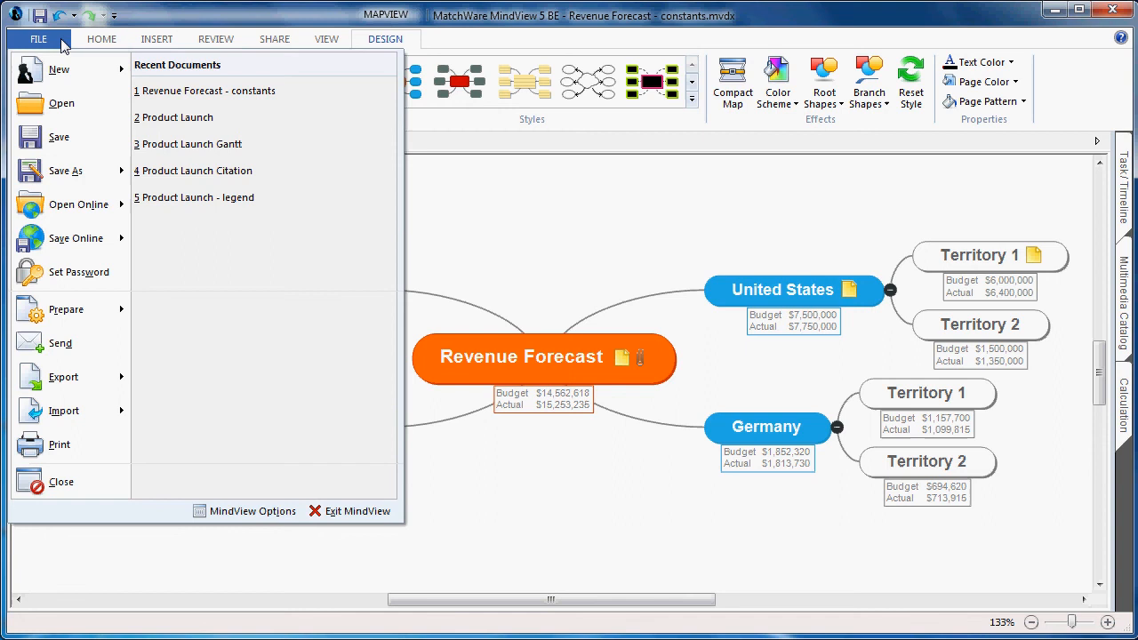
click(64, 377)
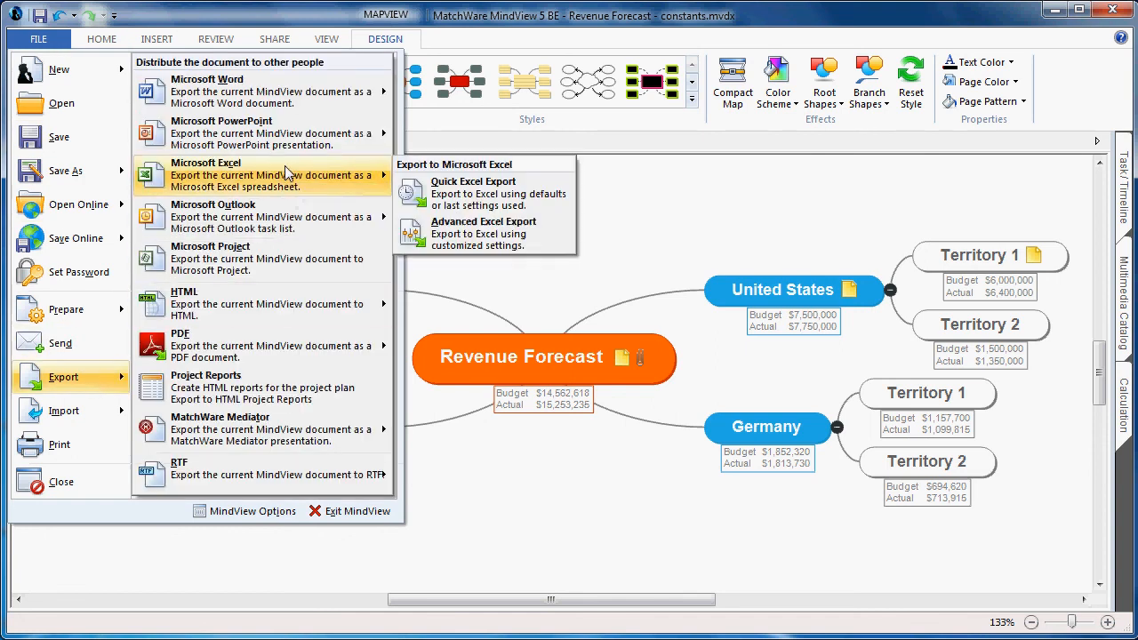
mouse_move(483, 233)
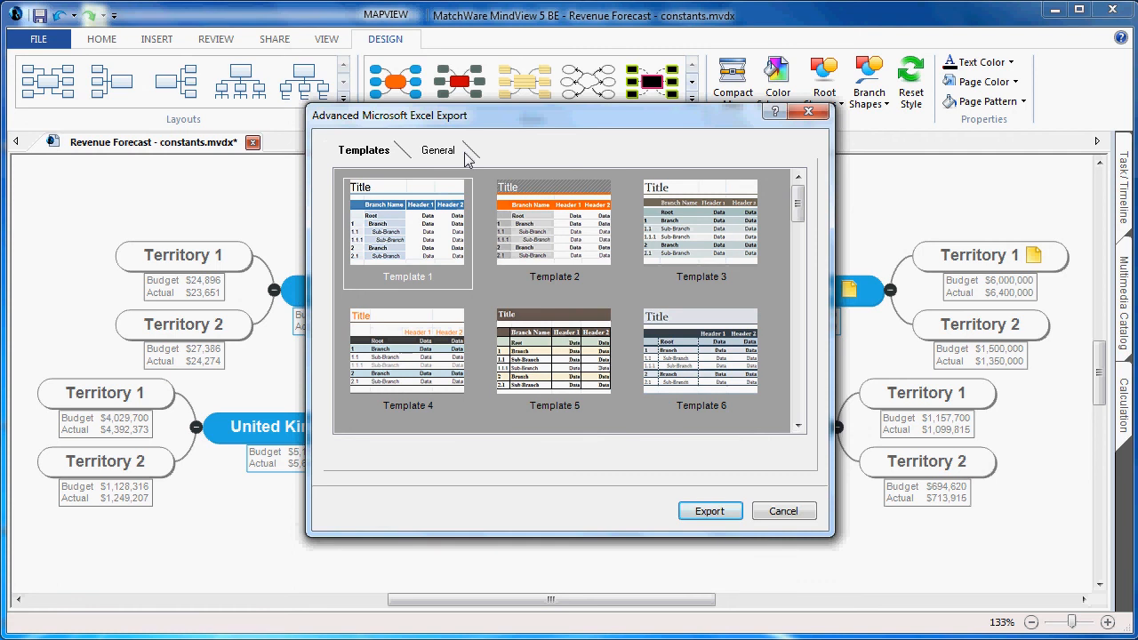
Export the map to Excel with Numbered layout and Budget and Actual values included
click(438, 150)
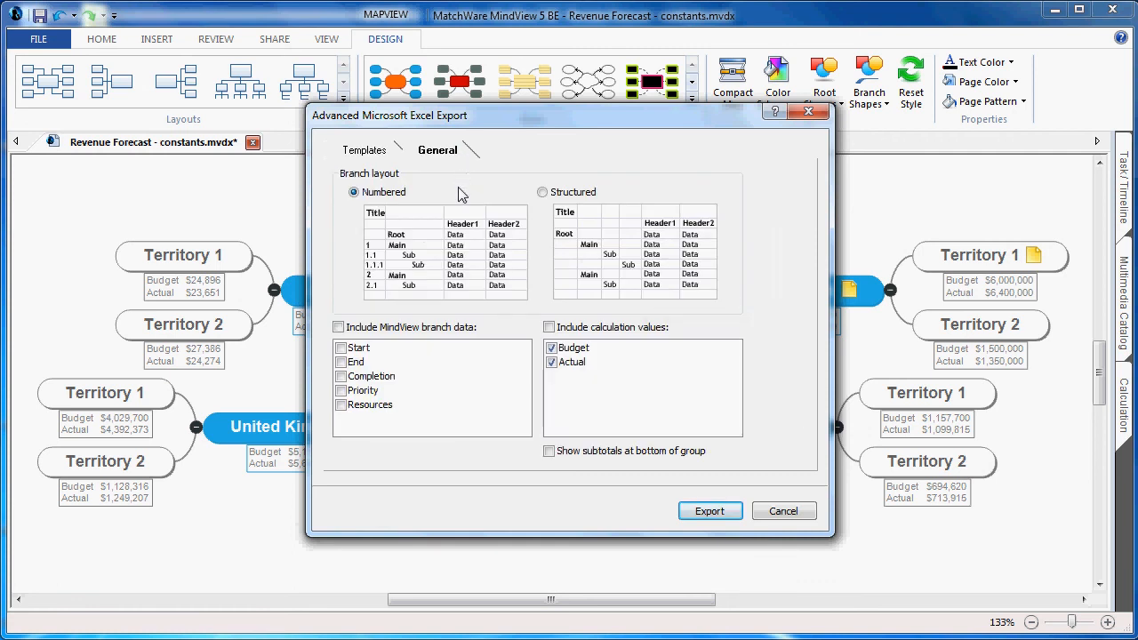
mouse_move(525, 334)
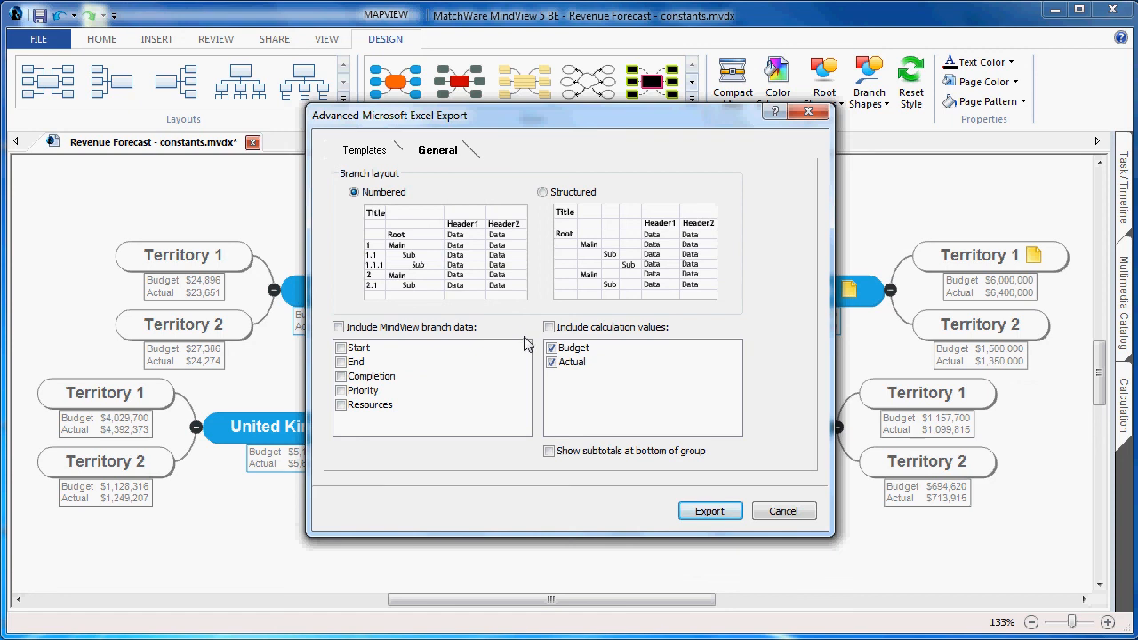
mouse_move(538, 381)
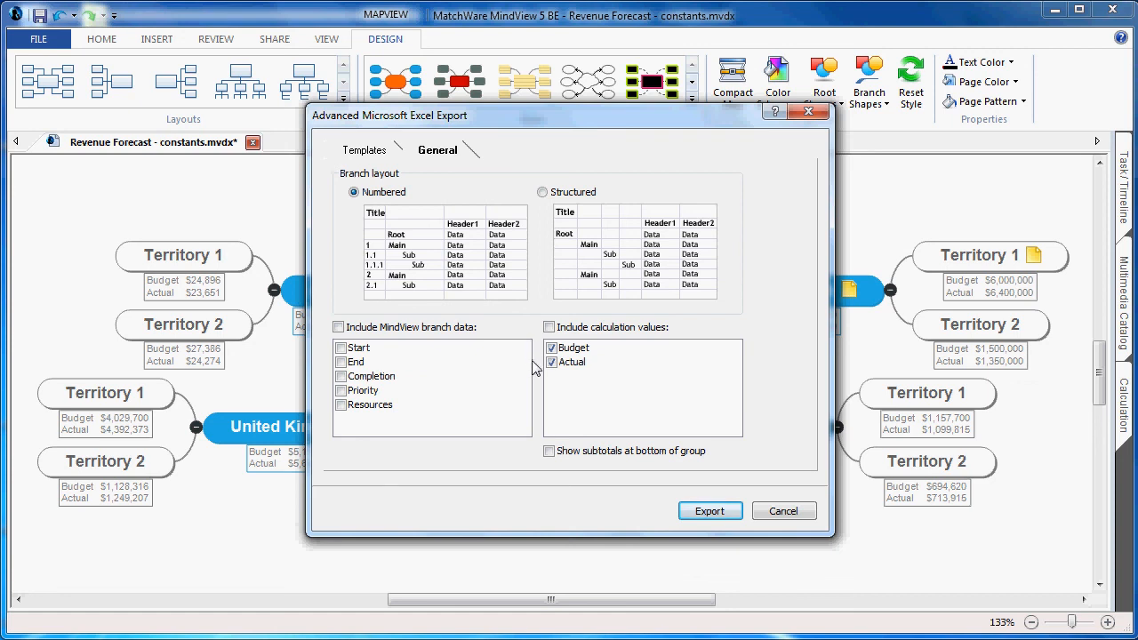
mouse_move(711, 511)
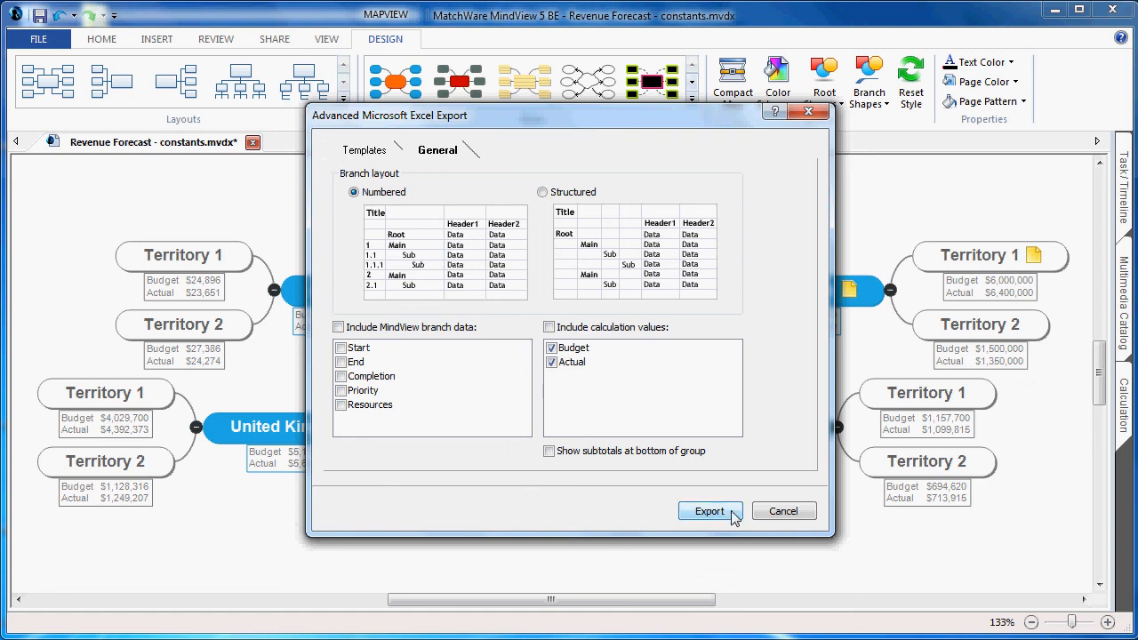
click(710, 511)
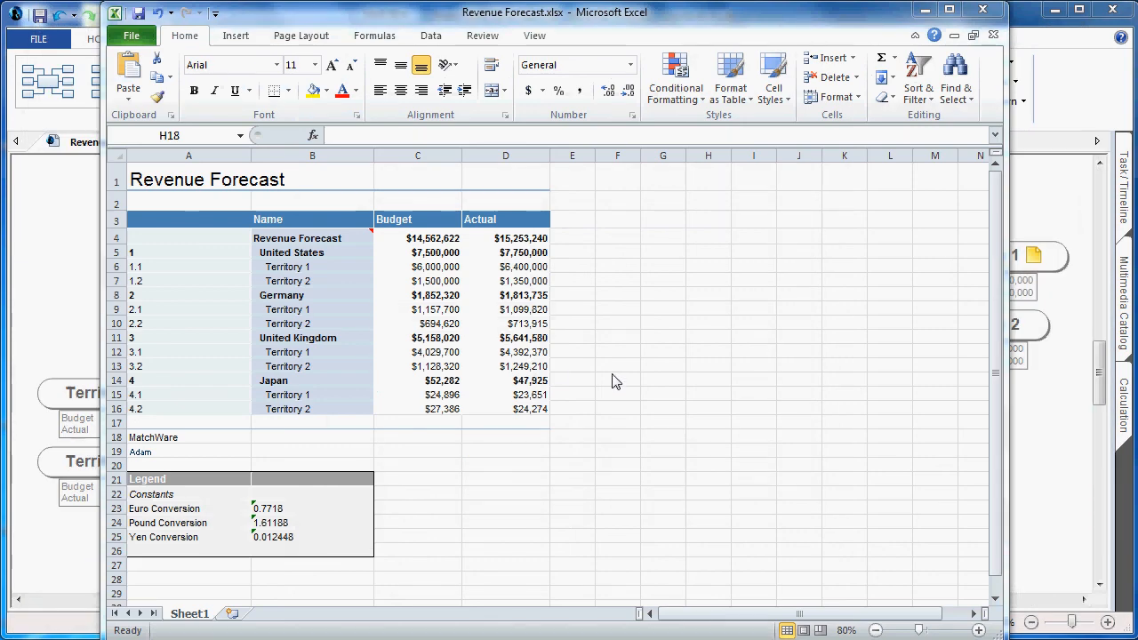
mouse_move(680, 301)
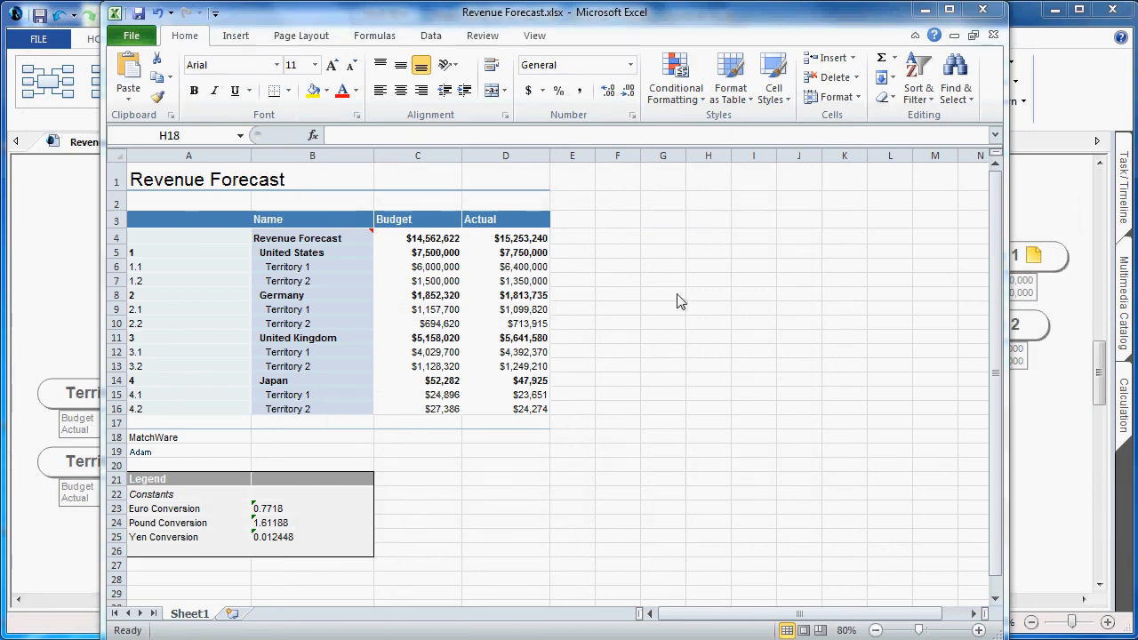
mouse_move(471, 209)
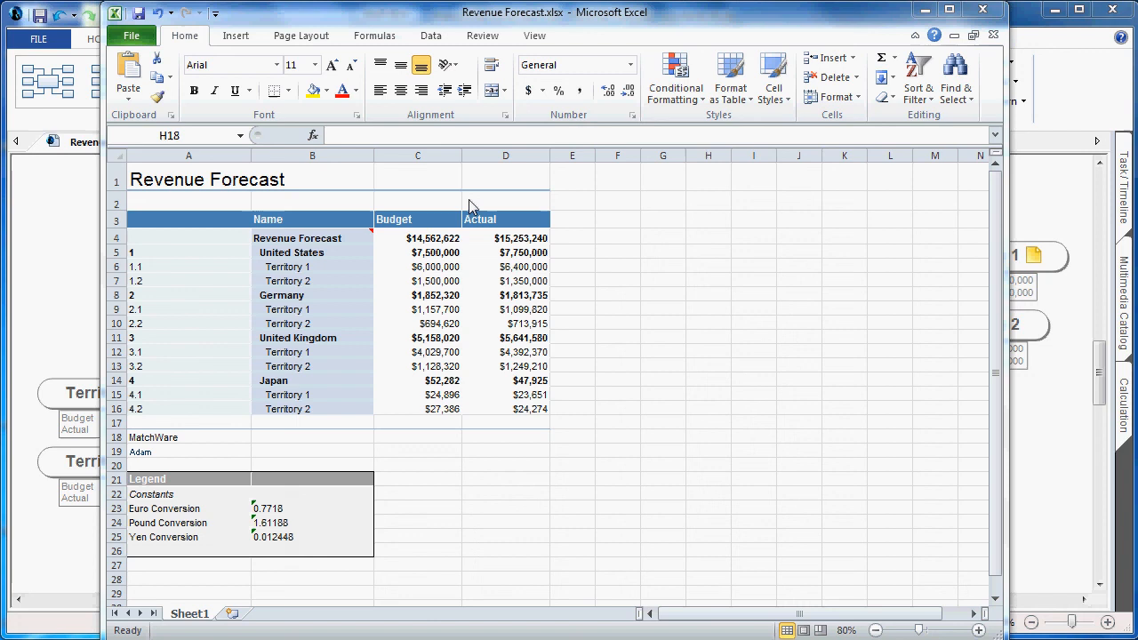
mouse_move(336, 359)
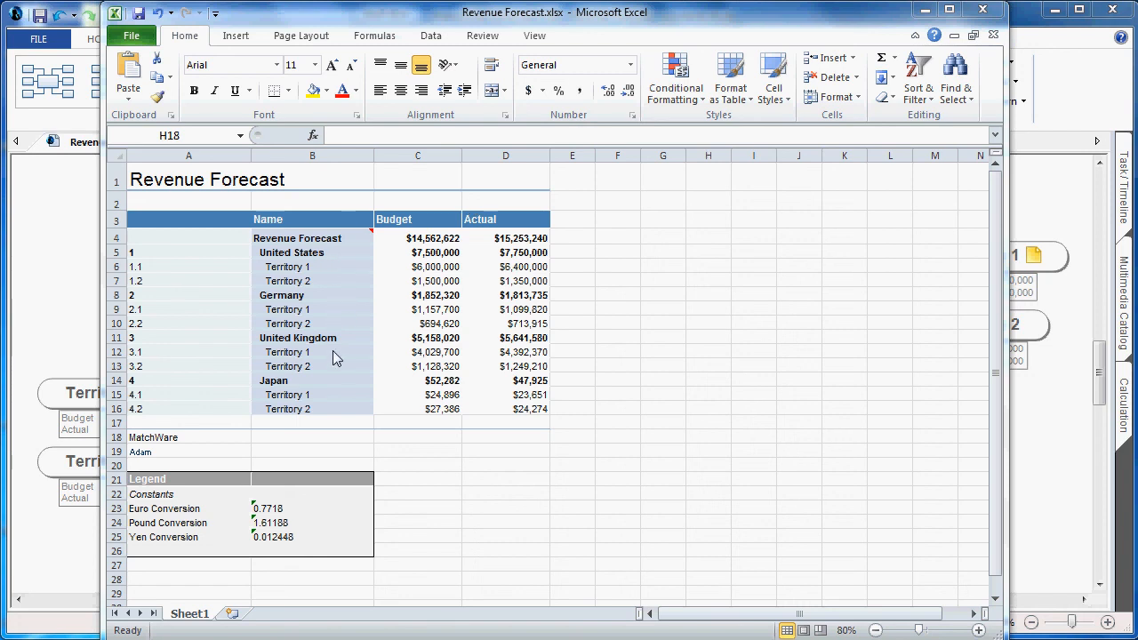
mouse_move(492, 204)
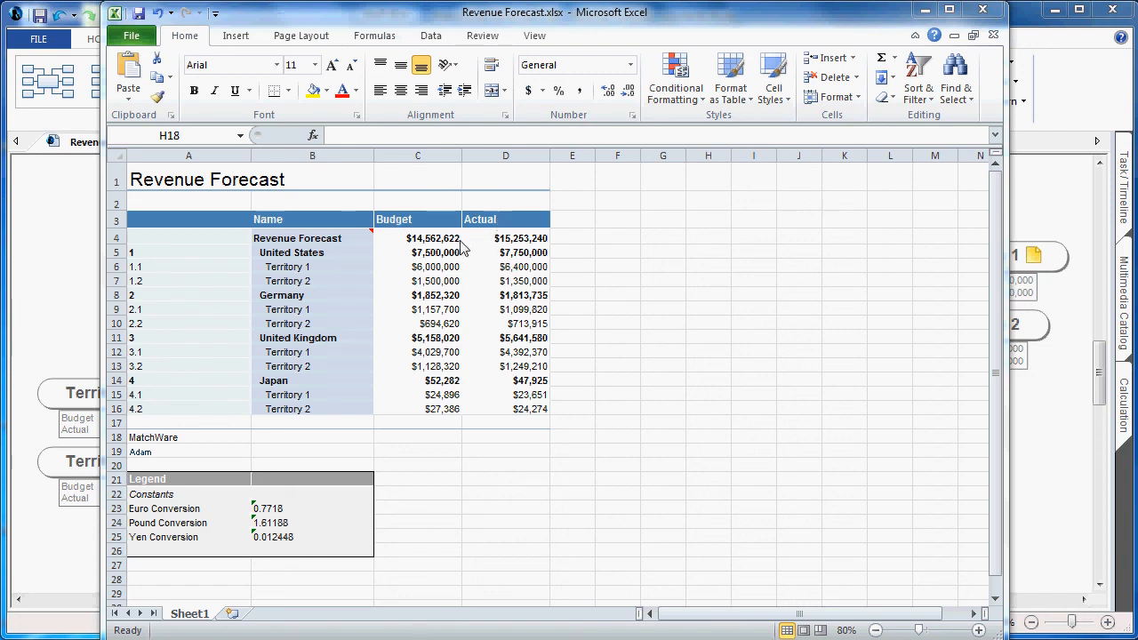
mouse_move(464, 386)
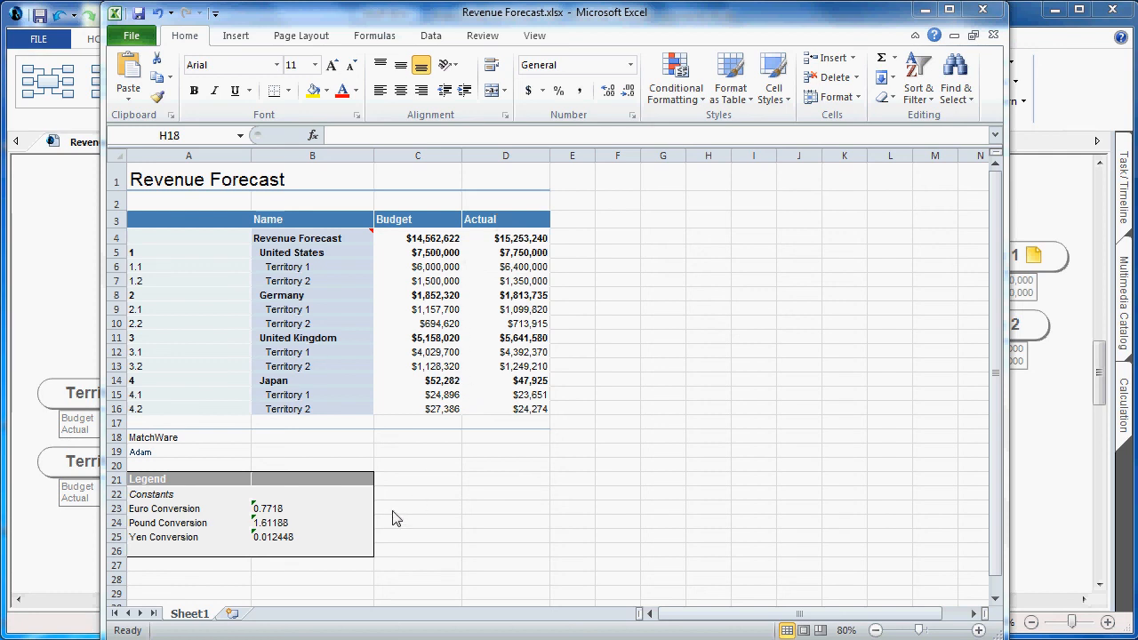
mouse_move(485, 392)
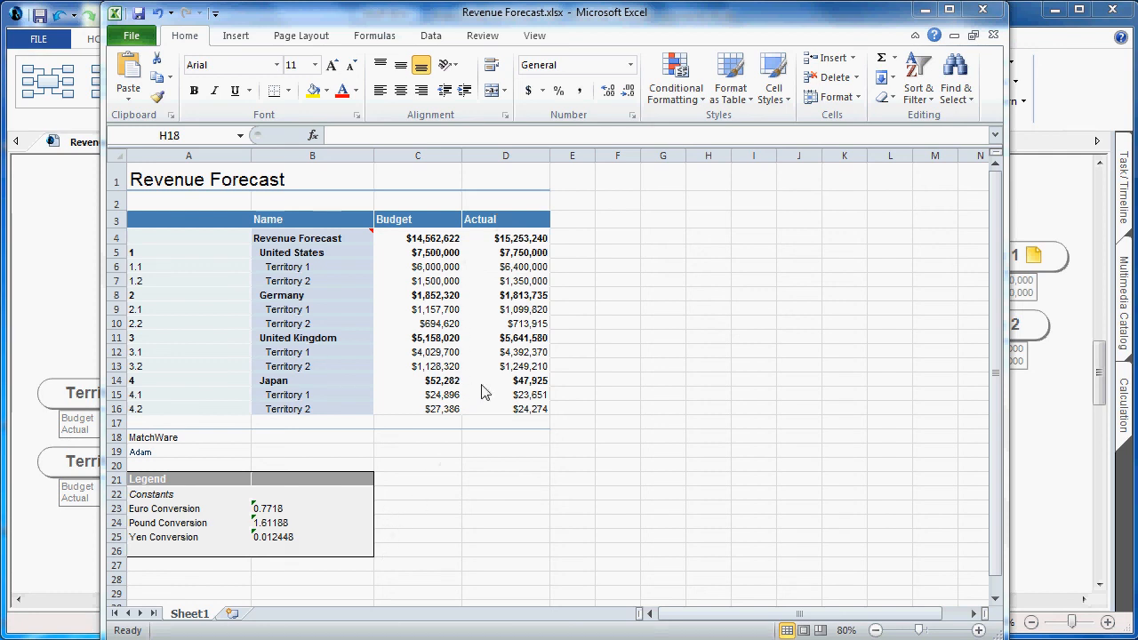
Check cells C5-C7: United States Budget is a SUM of Territory 1 and Territory 2 values
click(417, 252)
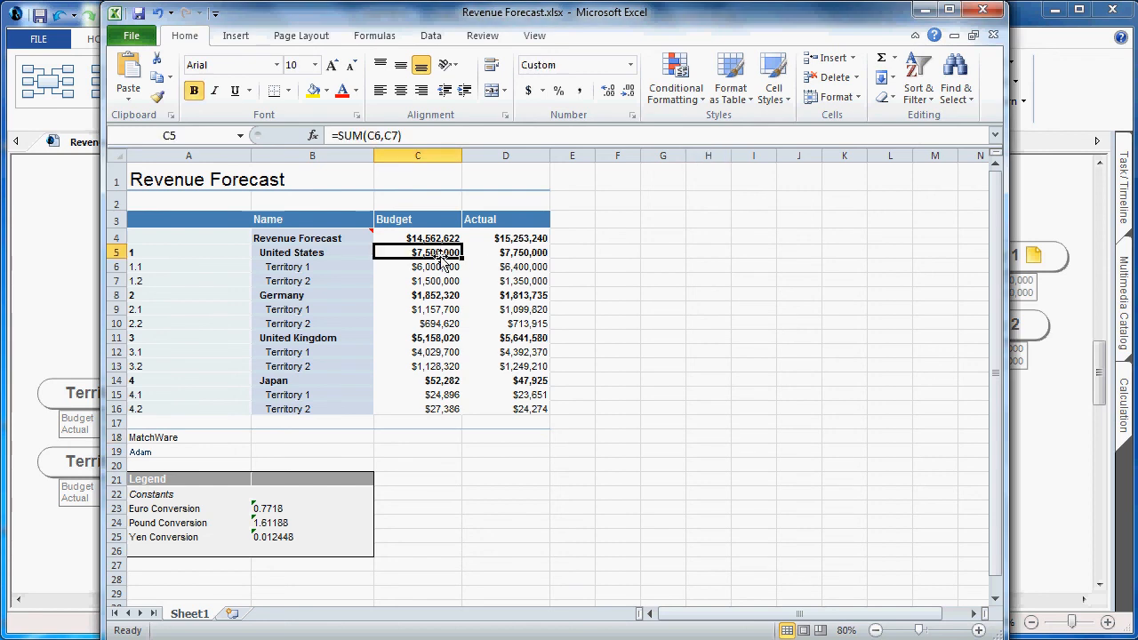
click(418, 267)
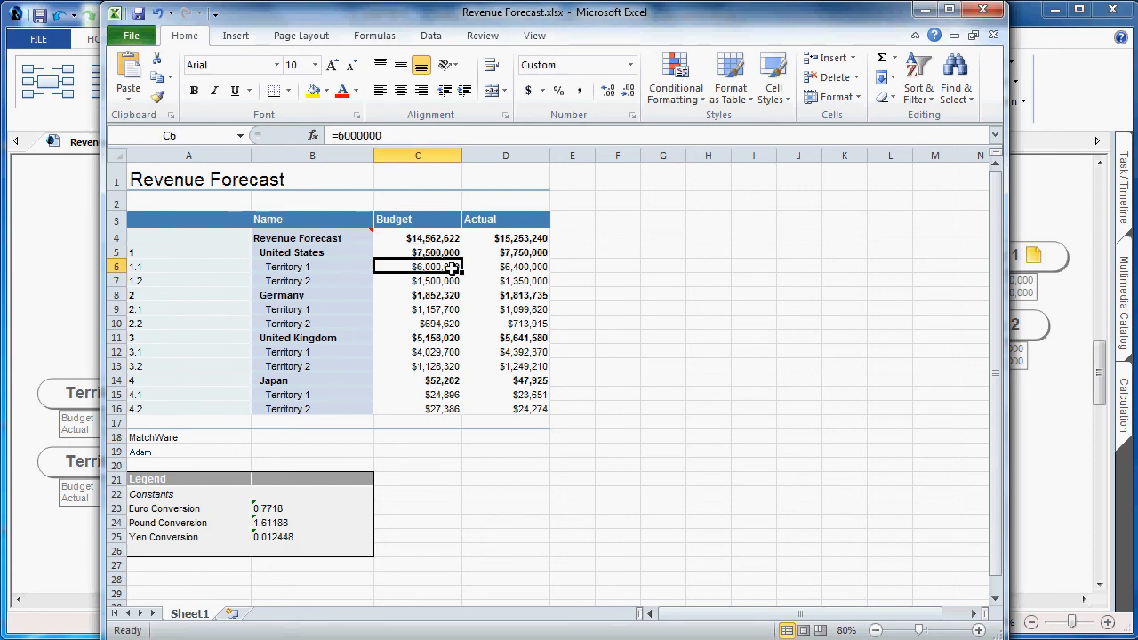
click(417, 281)
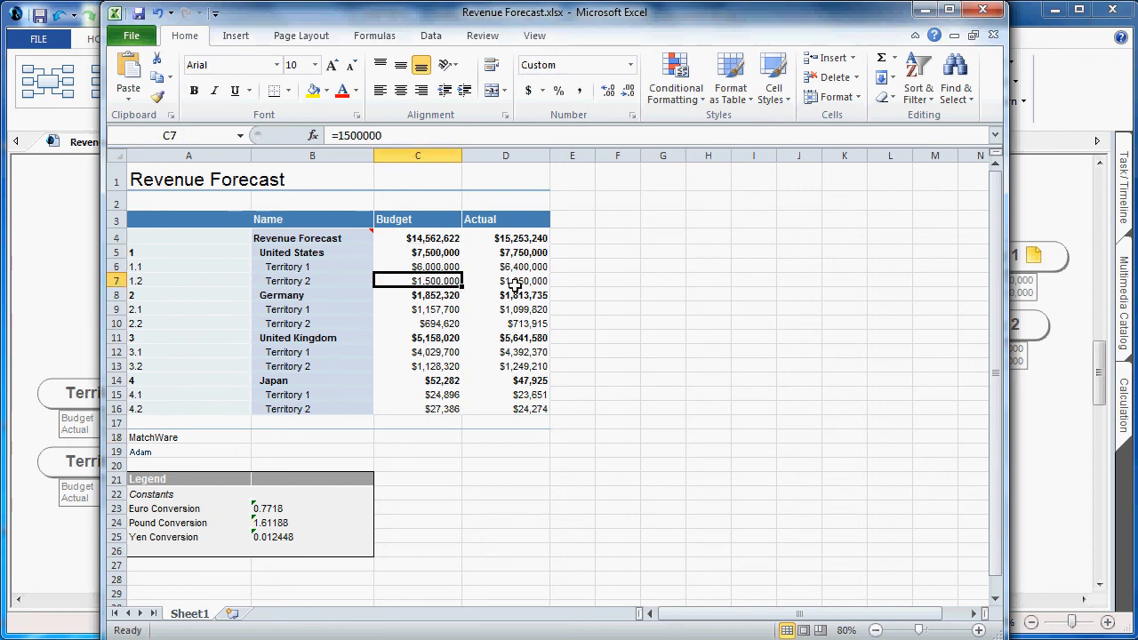